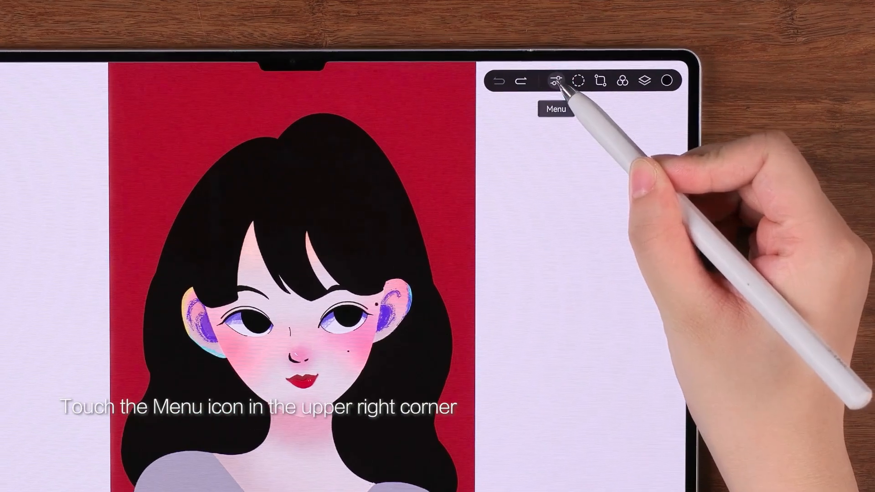
Step: Open Preferences from the main app menu
click(554, 80)
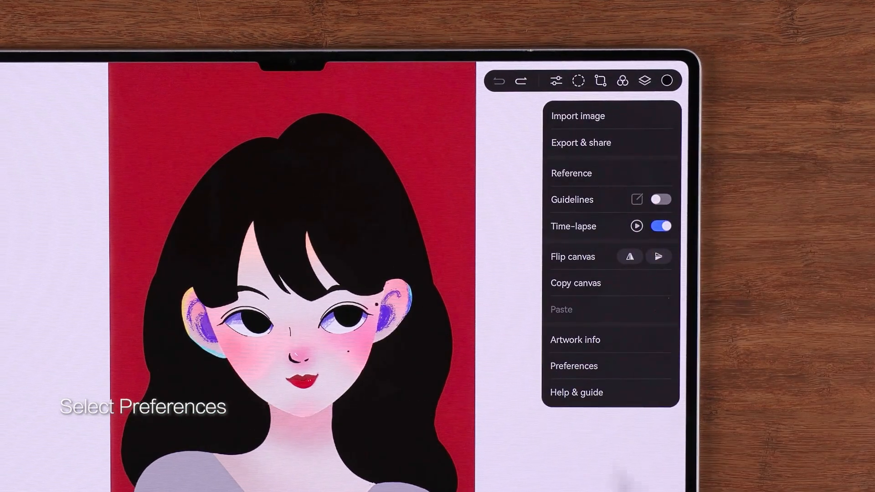
click(573, 365)
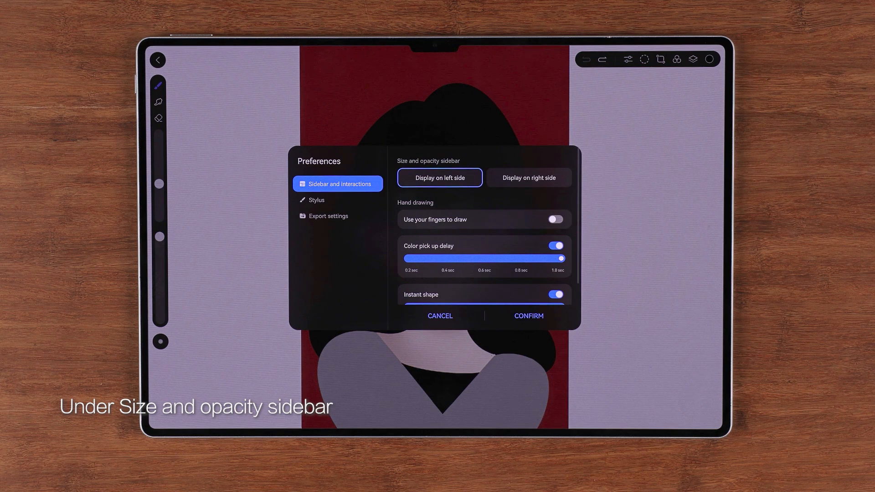
Step: Keep the size and opacity sidebar on the left and enable finger drawing
click(527, 177)
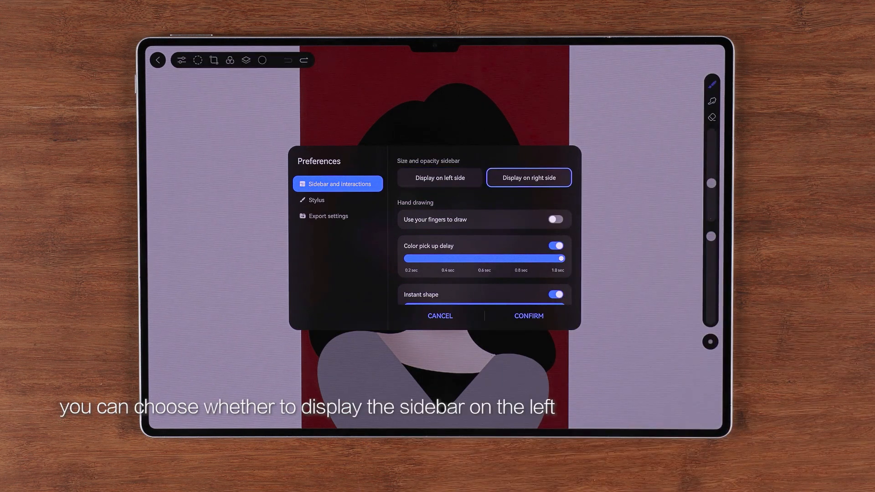
click(439, 178)
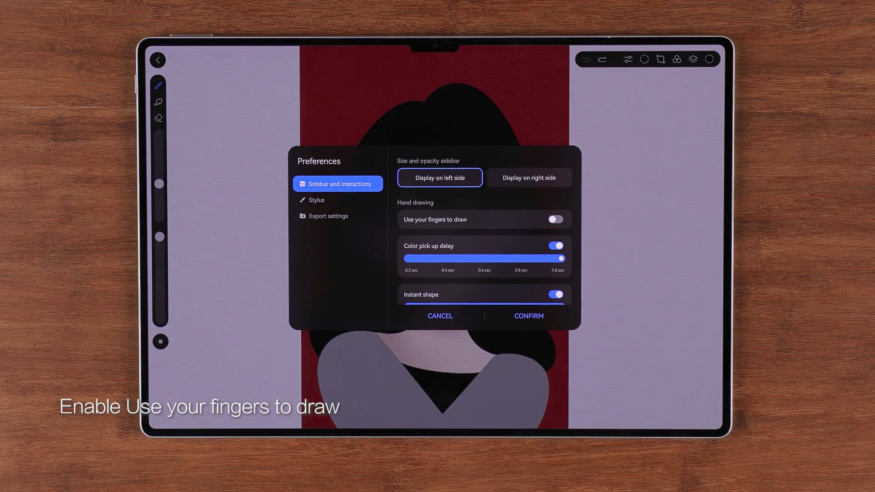
click(555, 219)
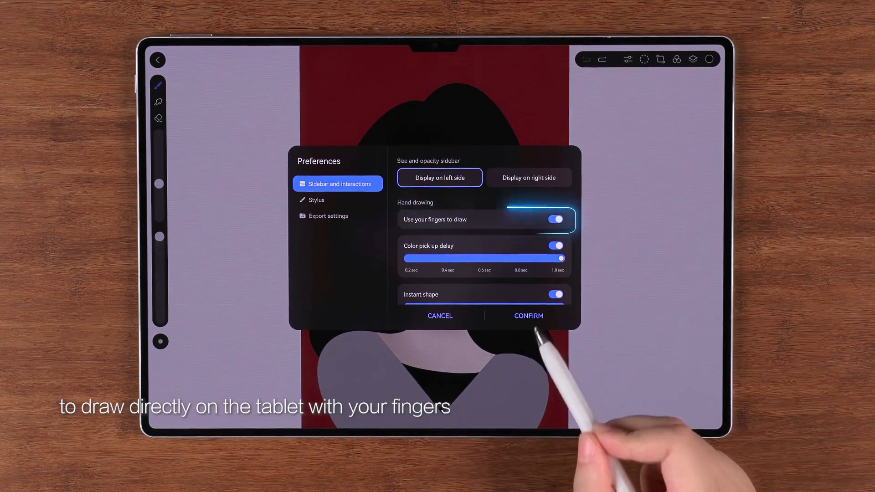
click(528, 316)
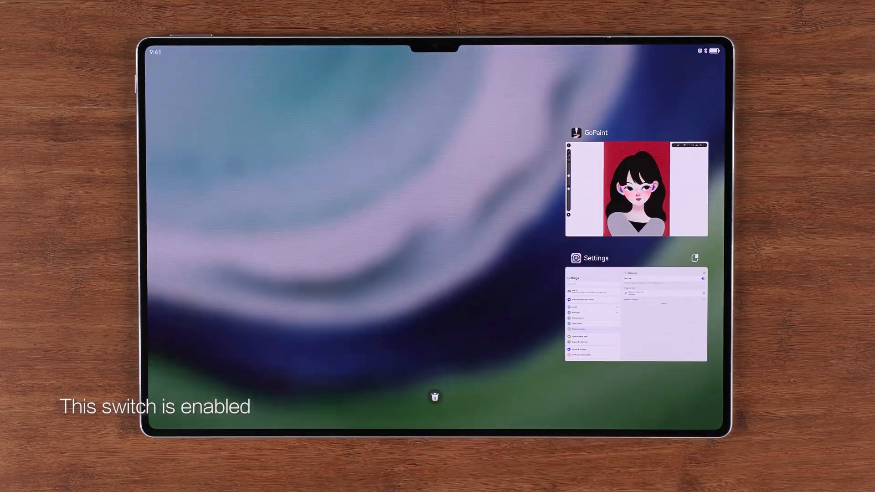
click(634, 314)
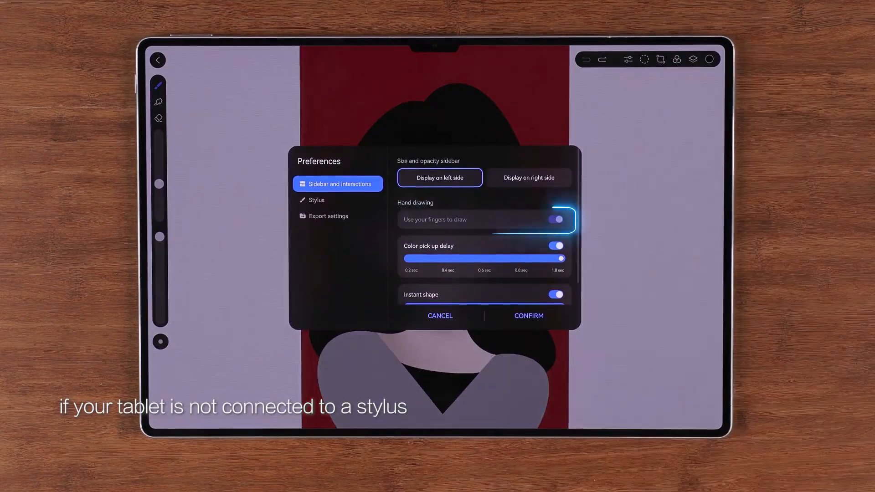
Step: Show the Stylus preferences, where stability reads 17%
click(527, 316)
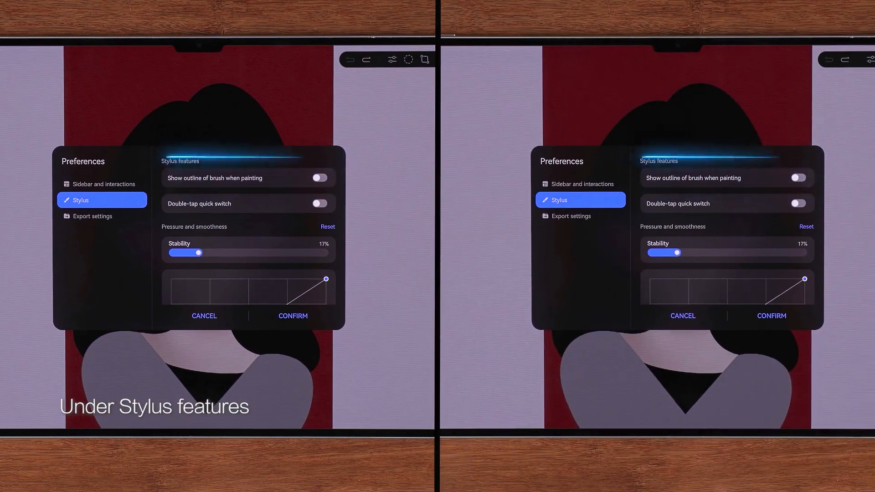
Step: Enable double-tap quick switch and set stylus stability to 0%
click(797, 178)
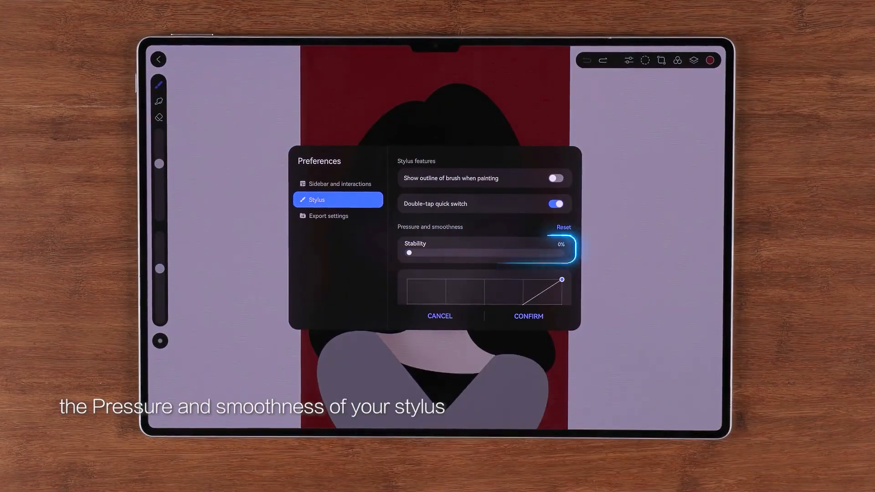
click(527, 316)
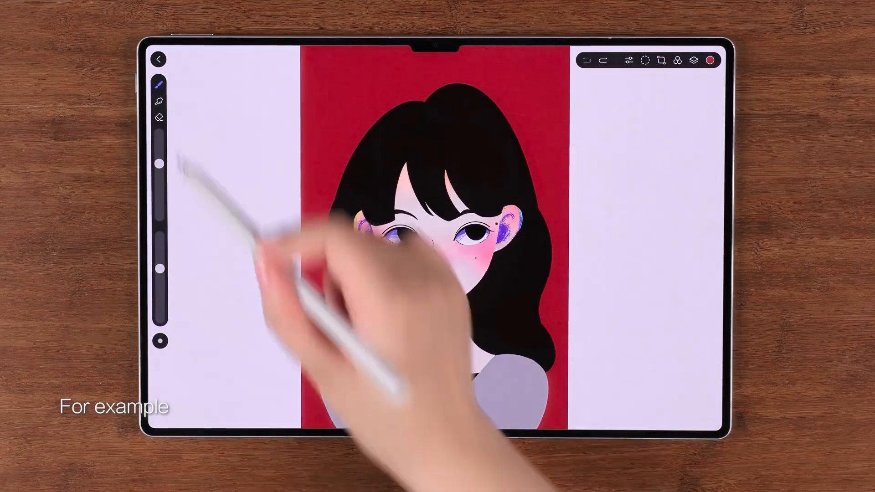
Step: Draw a test stroke, raise stability to 99%, and view the export settings
click(159, 85)
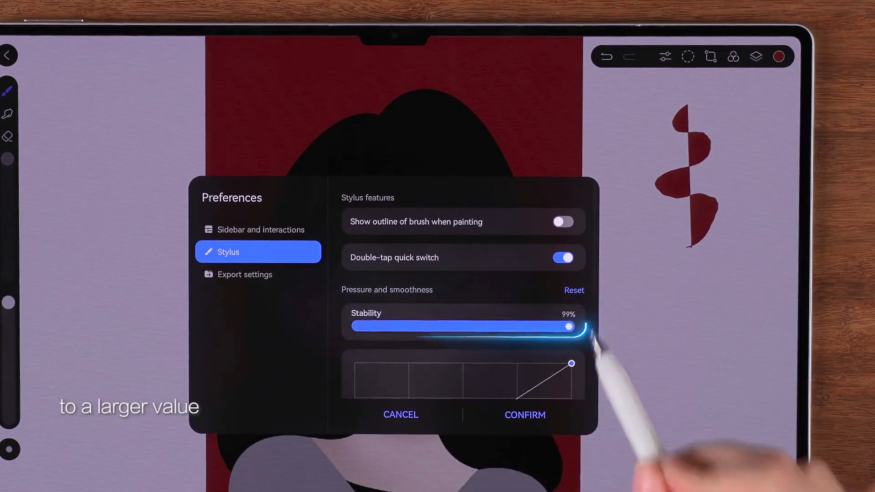
click(524, 415)
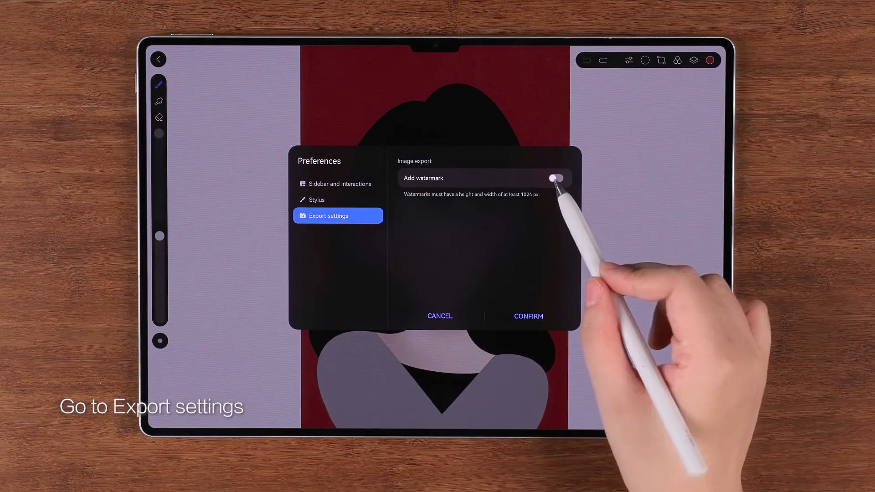
Step: Turn on the export watermark, then view and close the artwork info
click(555, 179)
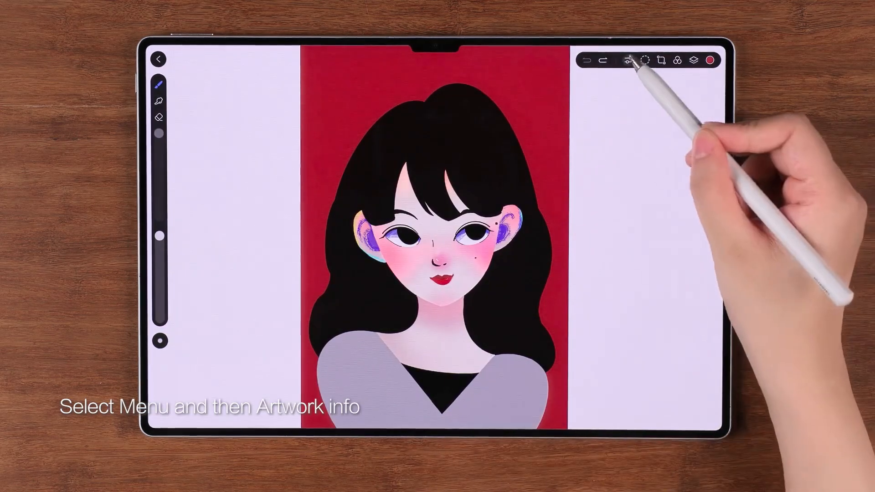
click(628, 60)
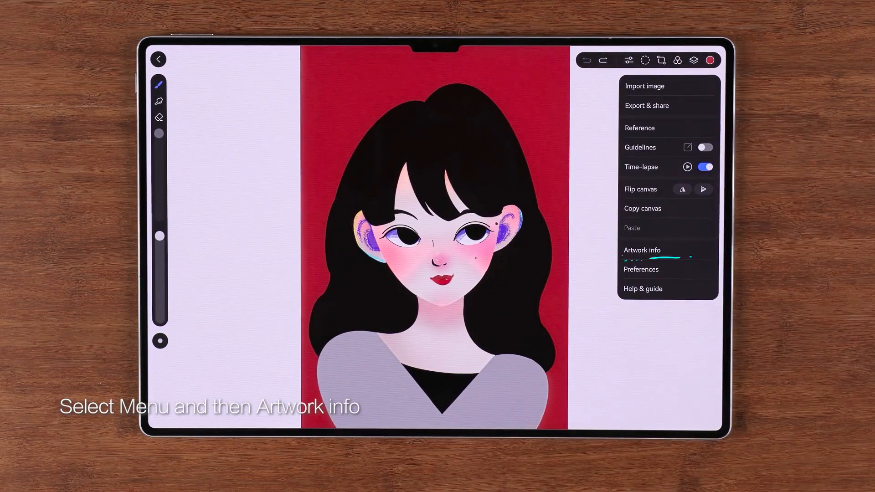
click(642, 250)
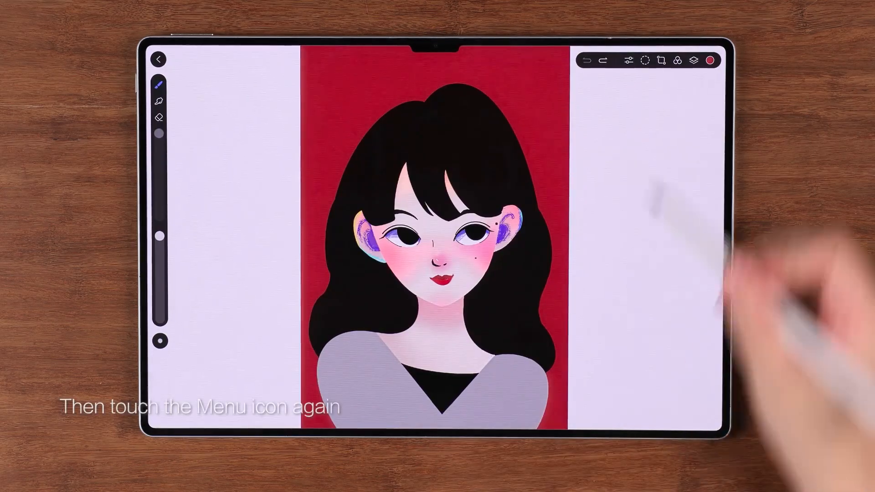
Step: Export and share the portrait artwork from the main menu
click(628, 60)
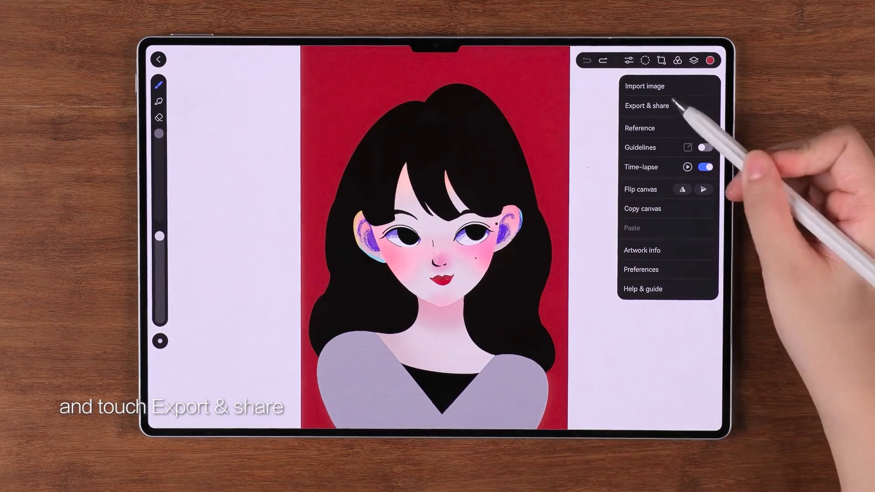
click(647, 106)
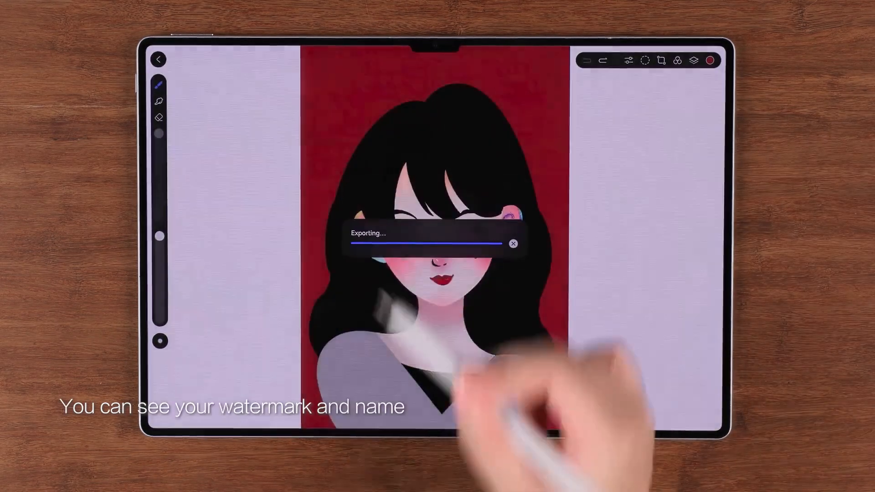